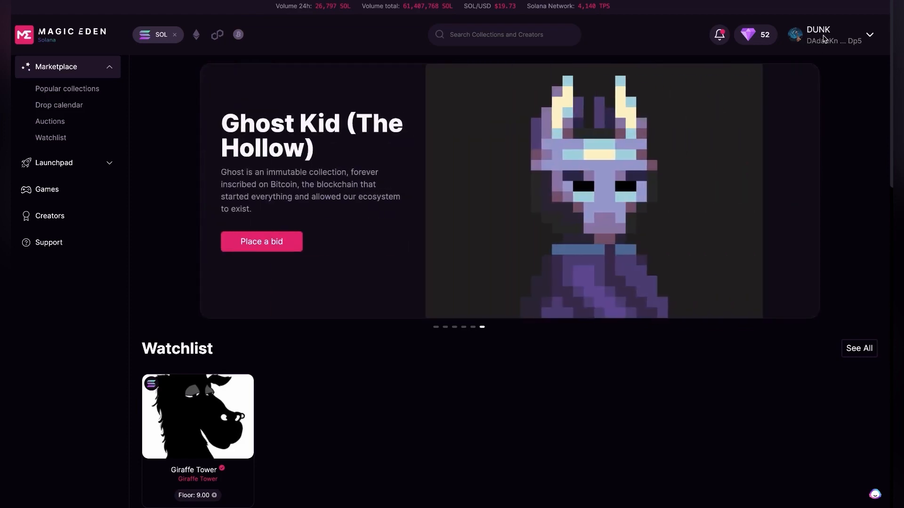
mouse_move(833, 29)
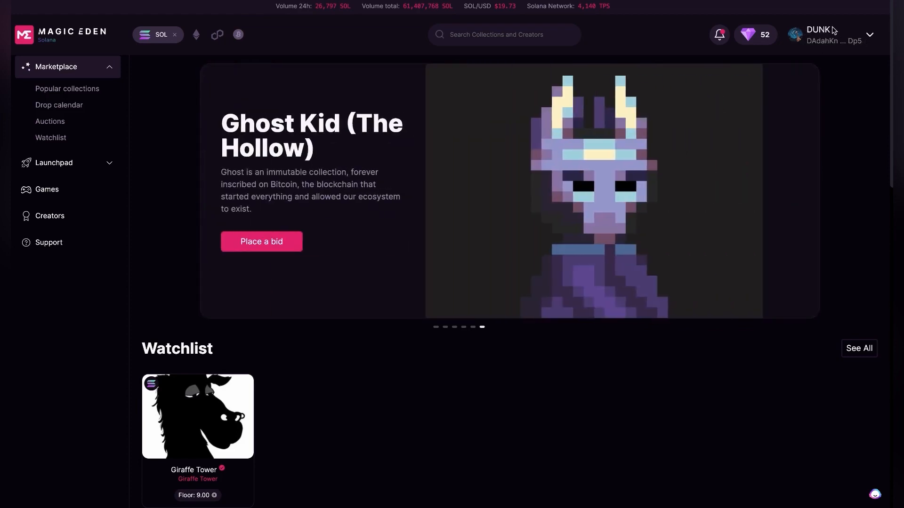
mouse_move(874, 40)
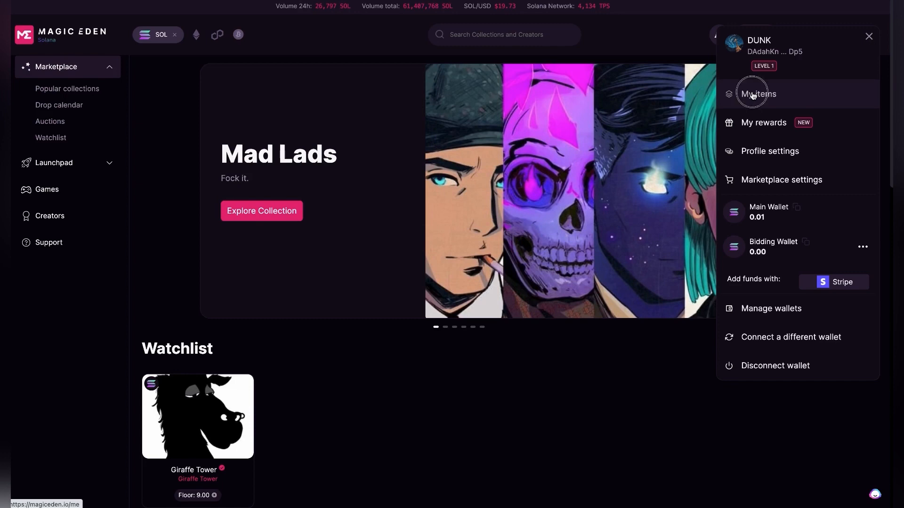
- Show my owned items from the profile menu
click(757, 94)
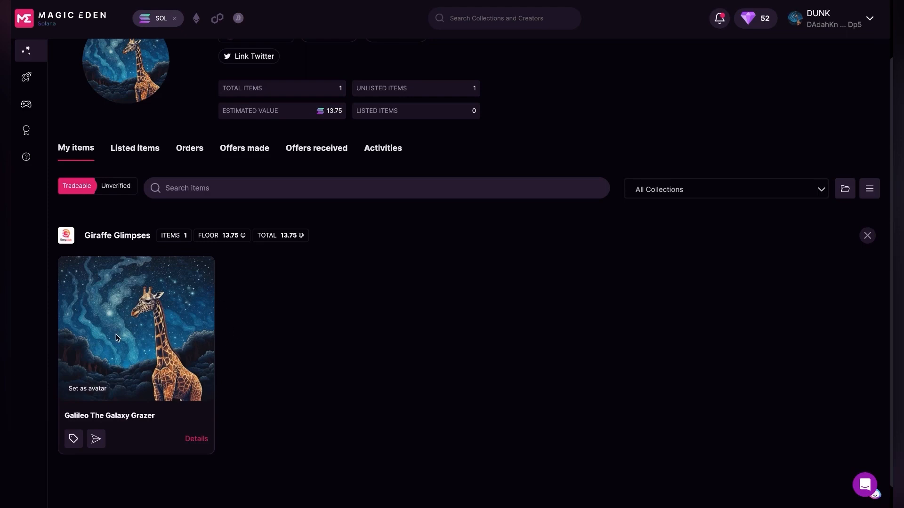
mouse_move(196, 438)
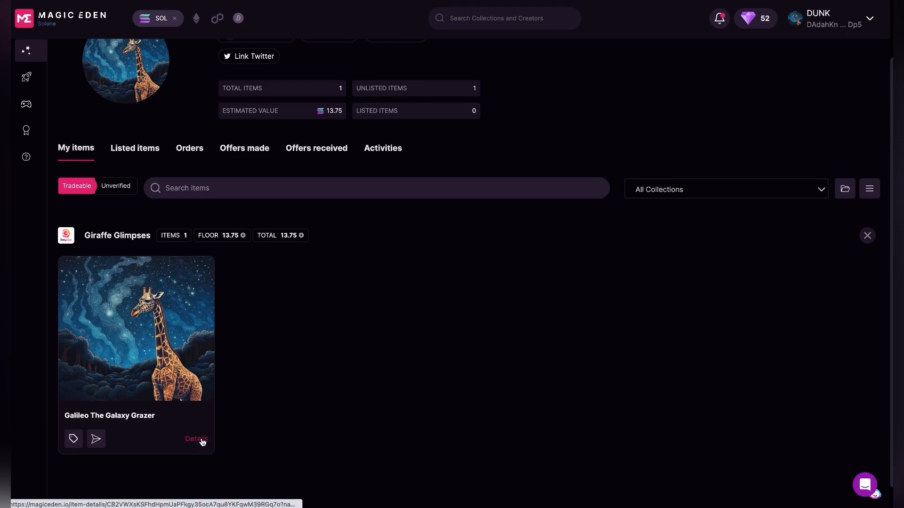
- Enter a 50 SOL list price on Galileo The Galaxy Grazer's detail page
click(196, 439)
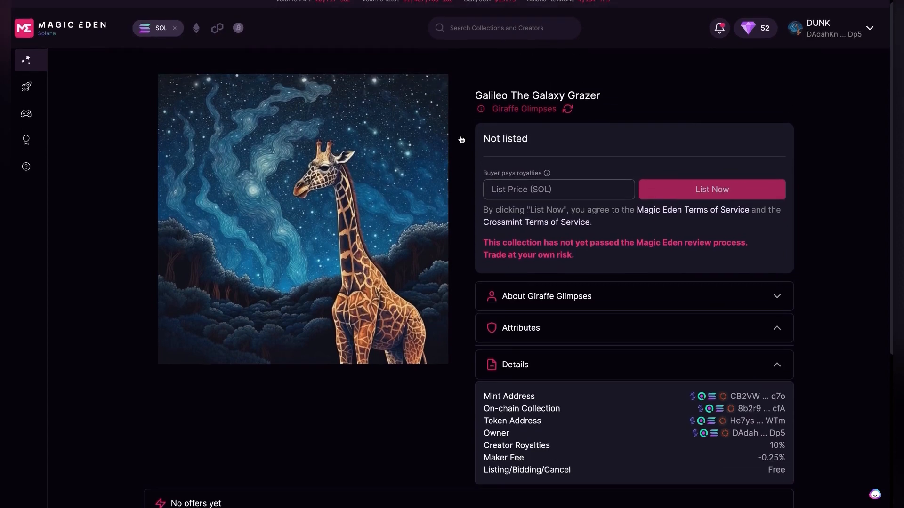
mouse_move(520, 218)
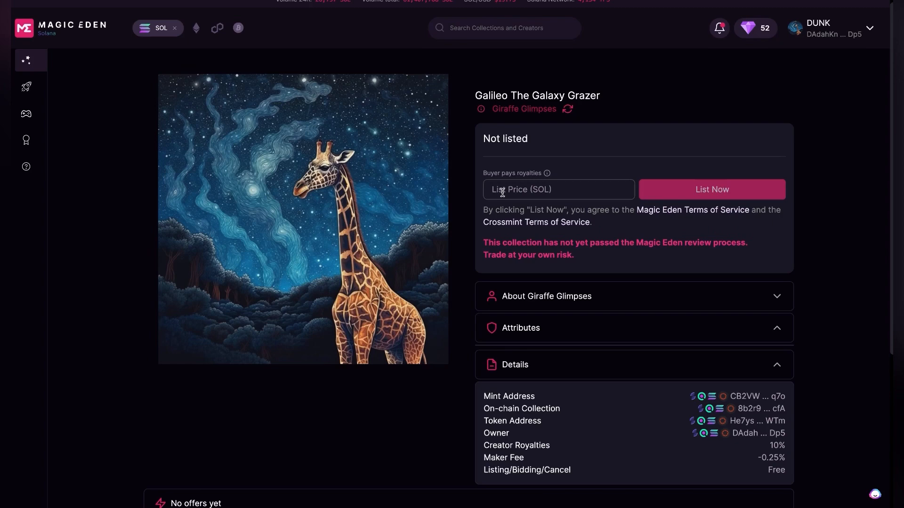
text(50)
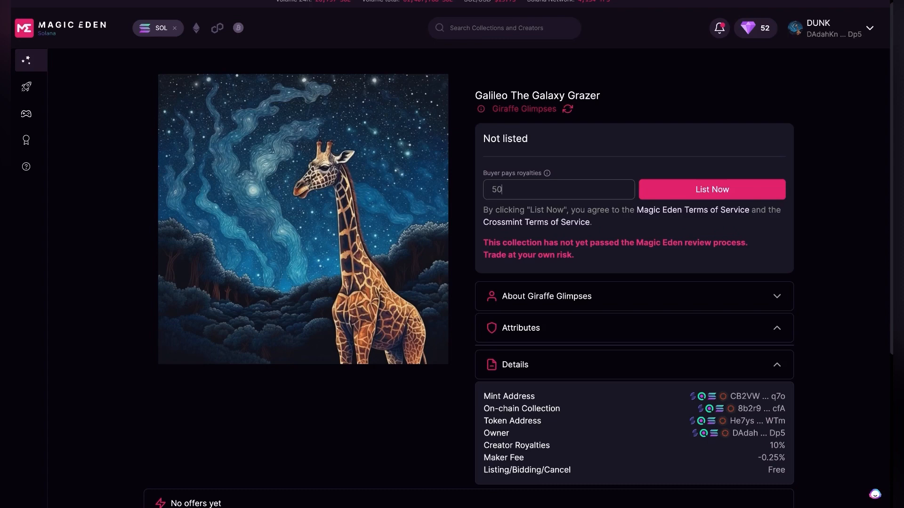
mouse_move(711, 189)
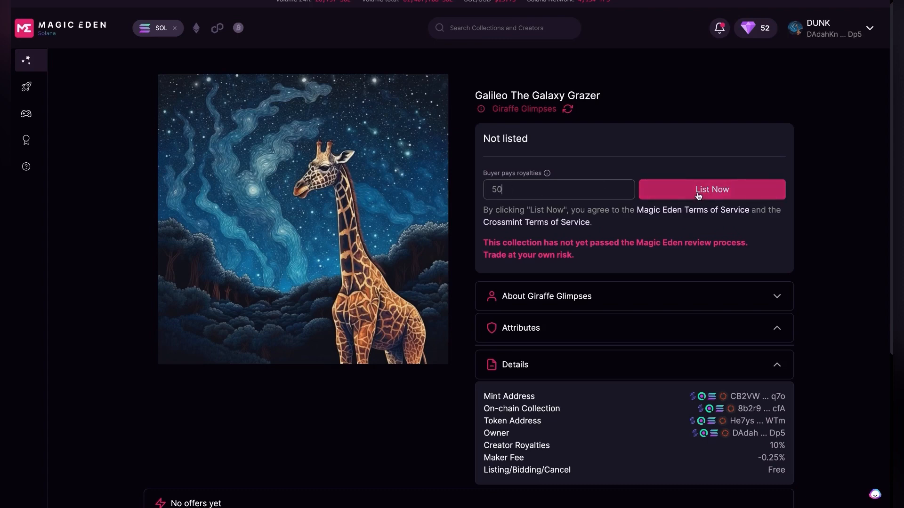
- Submit the 50 SOL listing and approve the wallet transaction
click(712, 189)
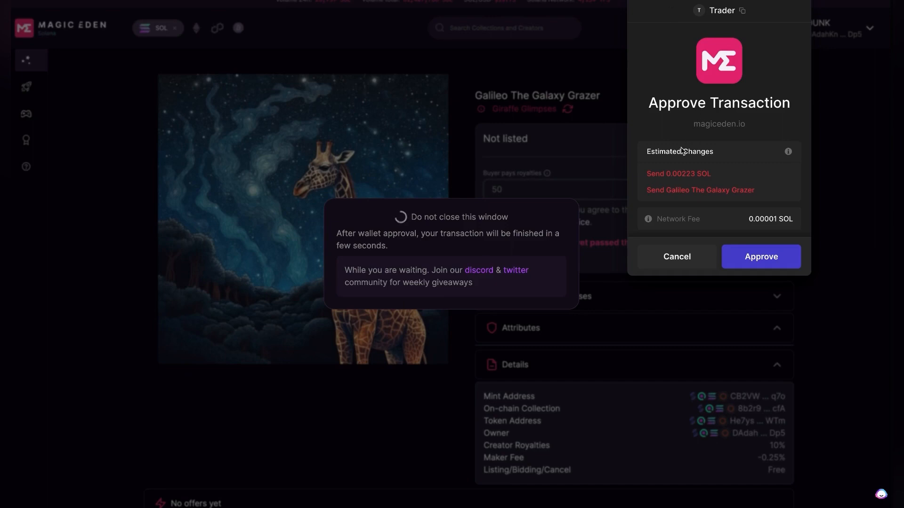
mouse_move(694, 181)
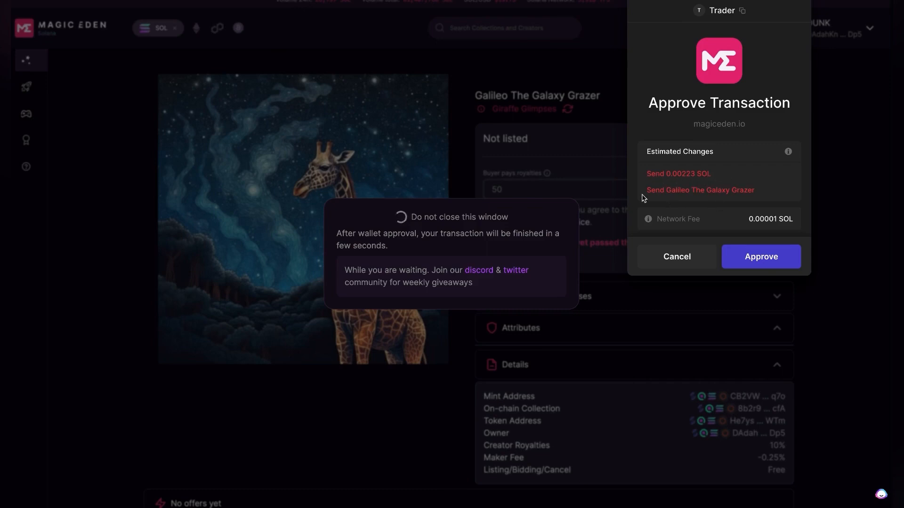
mouse_move(710, 171)
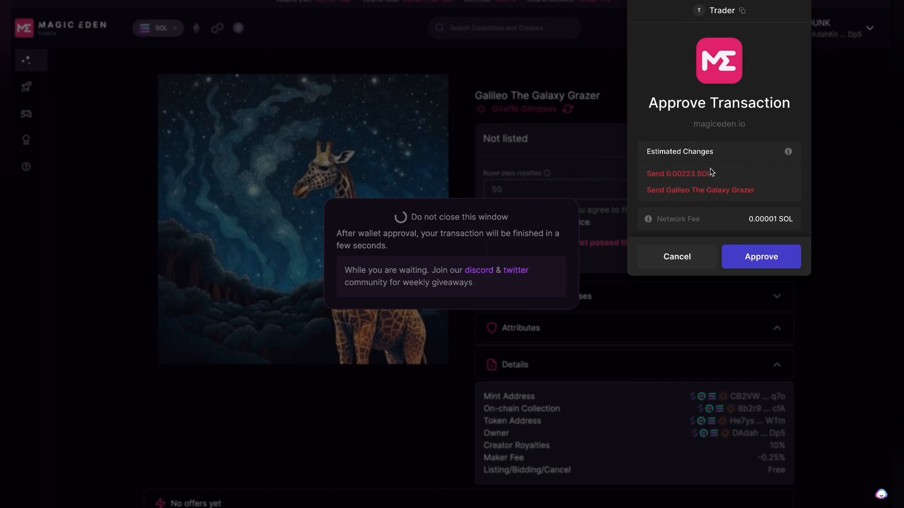
mouse_move(702, 191)
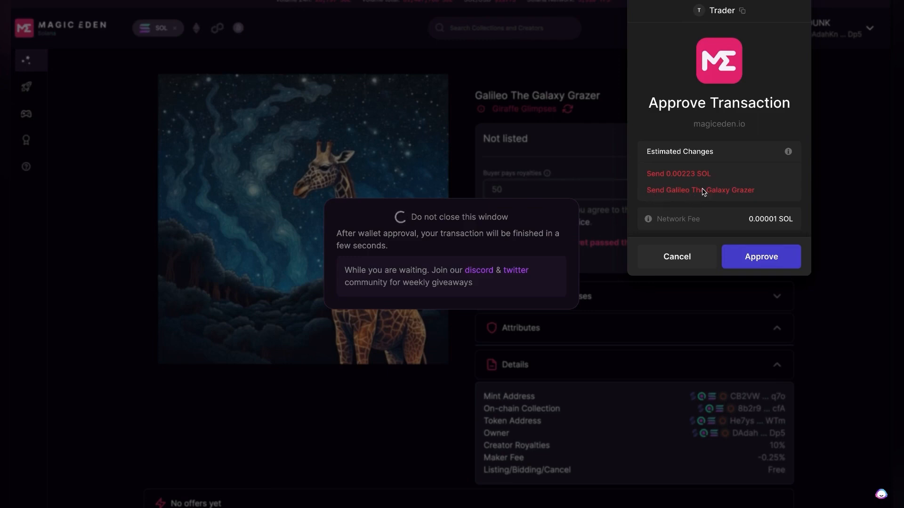
mouse_move(757, 179)
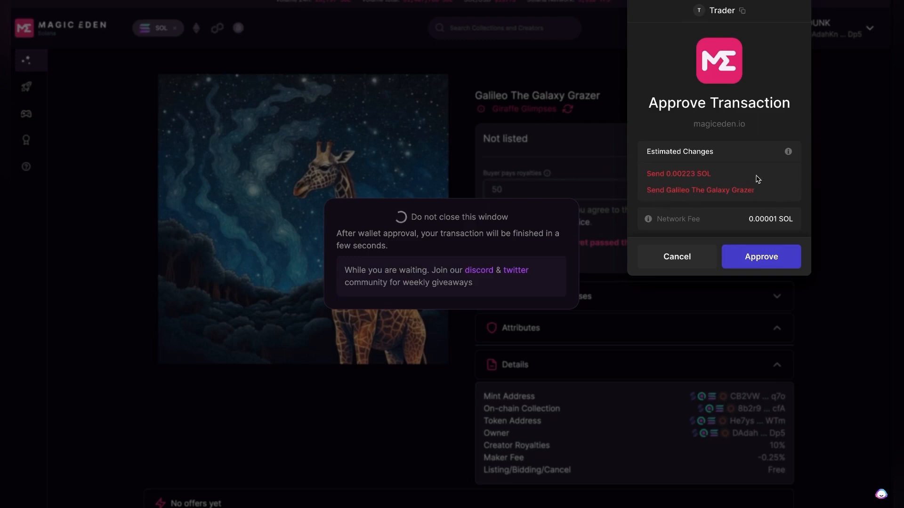
mouse_move(716, 230)
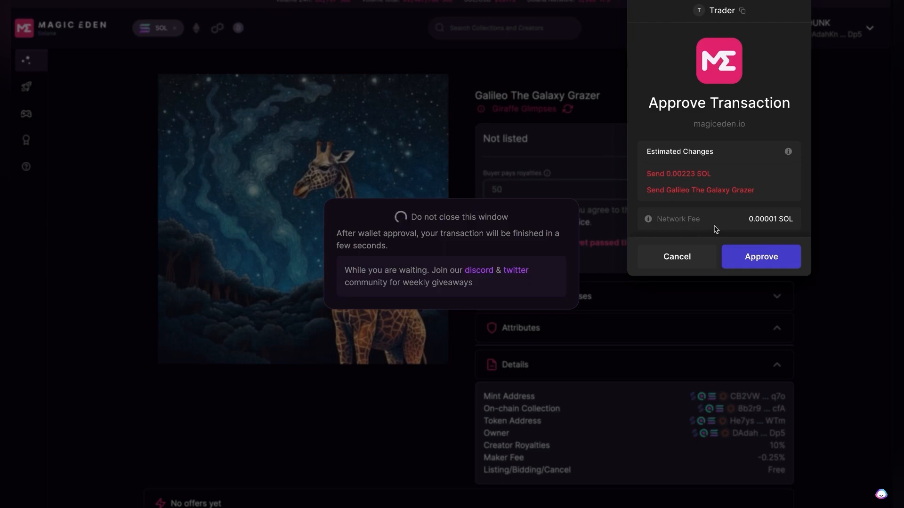
mouse_move(777, 227)
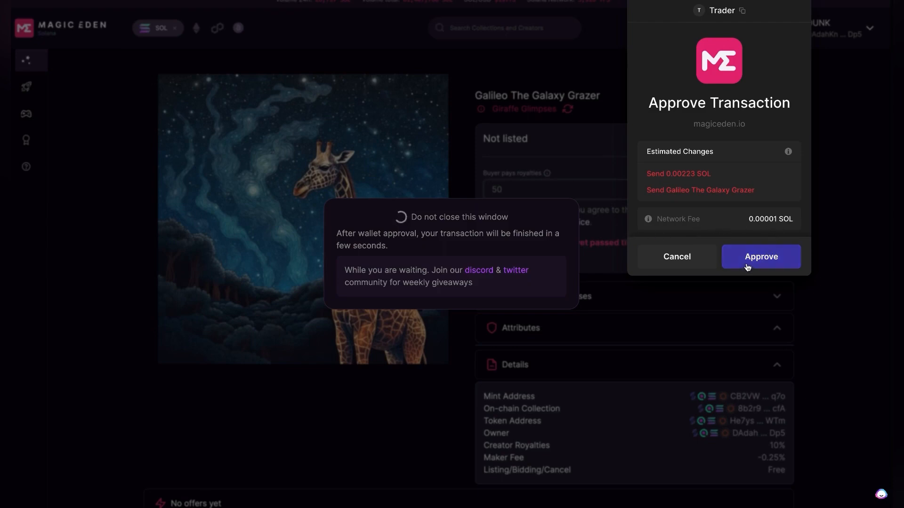
click(761, 256)
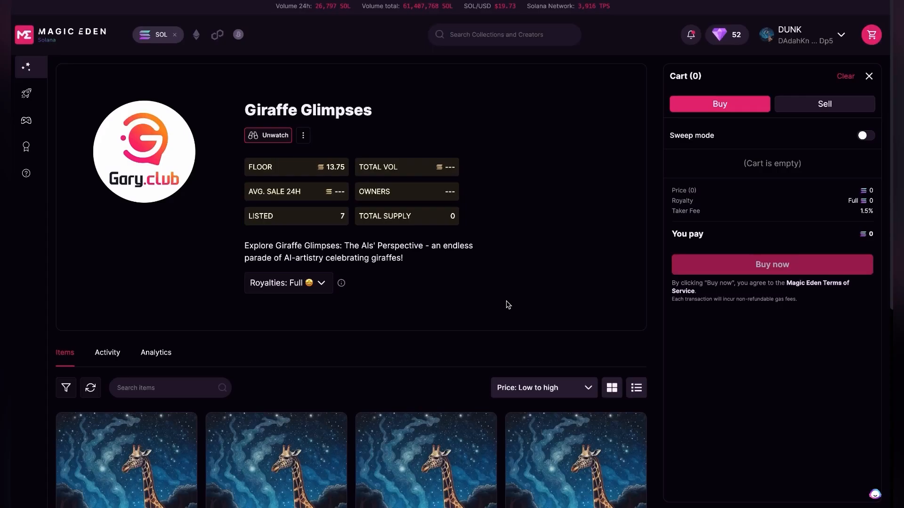
- Scroll the Giraffe Glimpses items to the card tagged Listed at 50 SOL
scroll(down, 3)
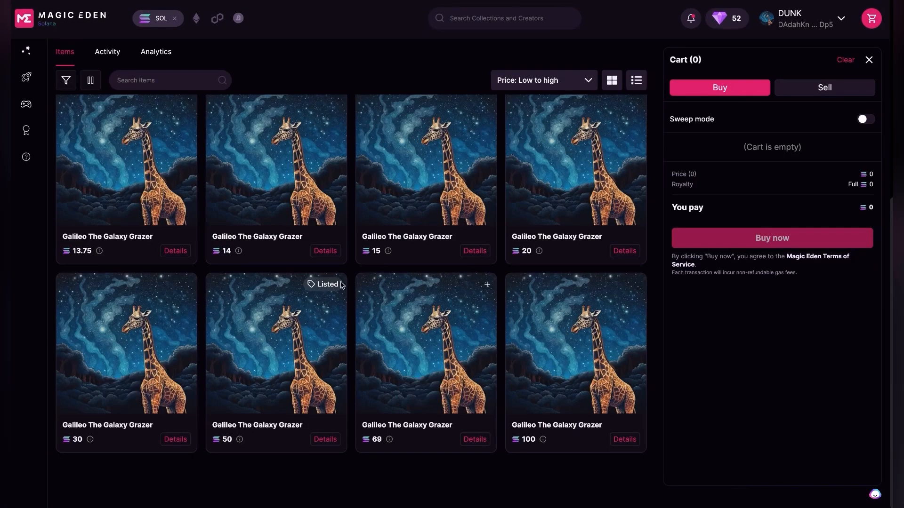
mouse_move(341, 288)
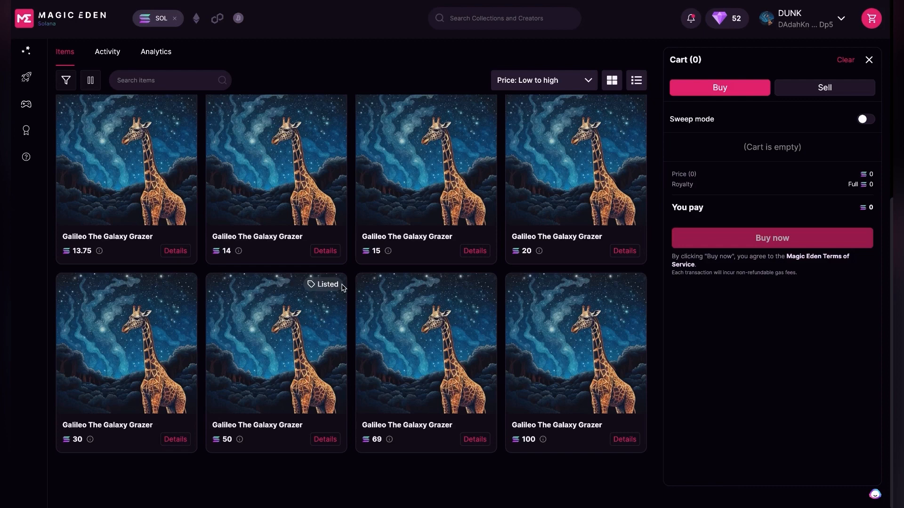
mouse_move(235, 440)
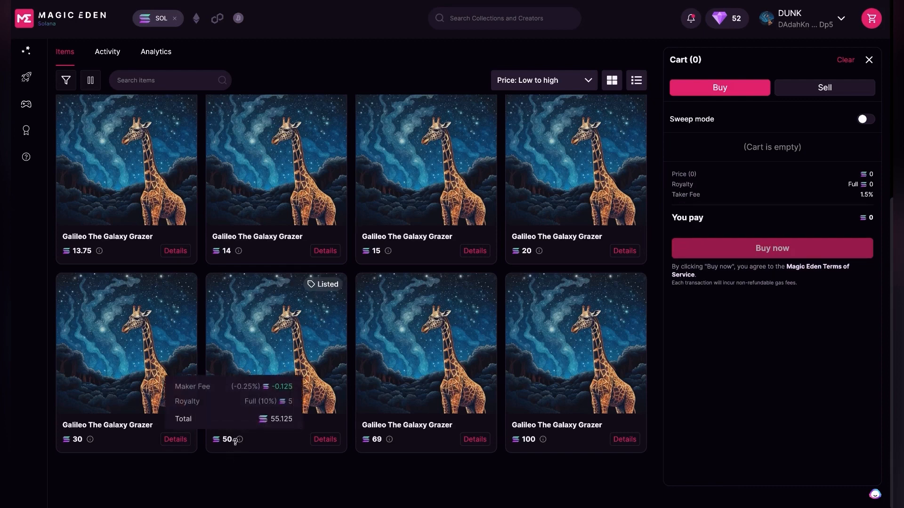
mouse_move(289, 468)
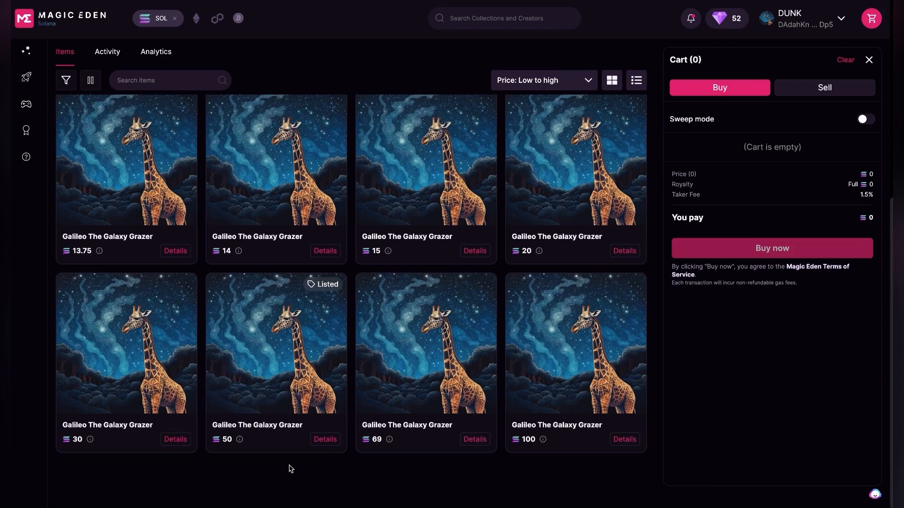
- Show the listed giraffe's overview with its 55.125 SOL buyer total
click(325, 440)
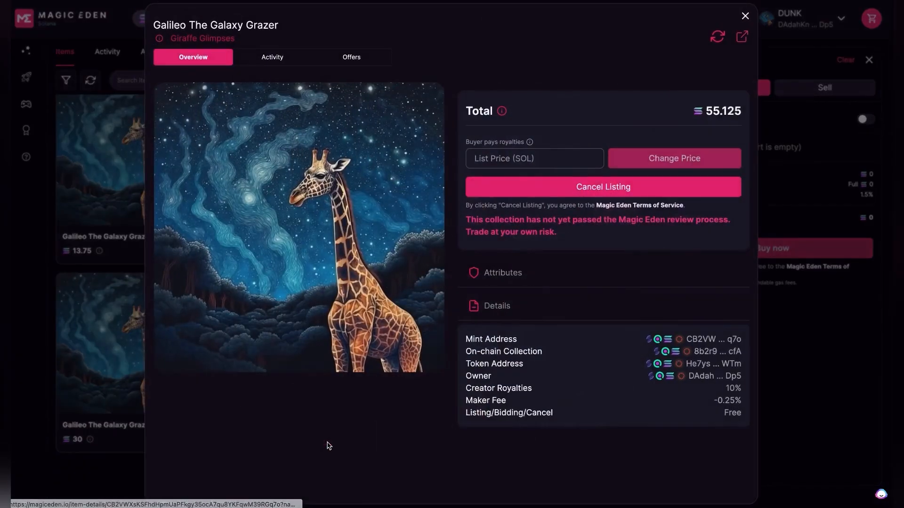
mouse_move(593, 187)
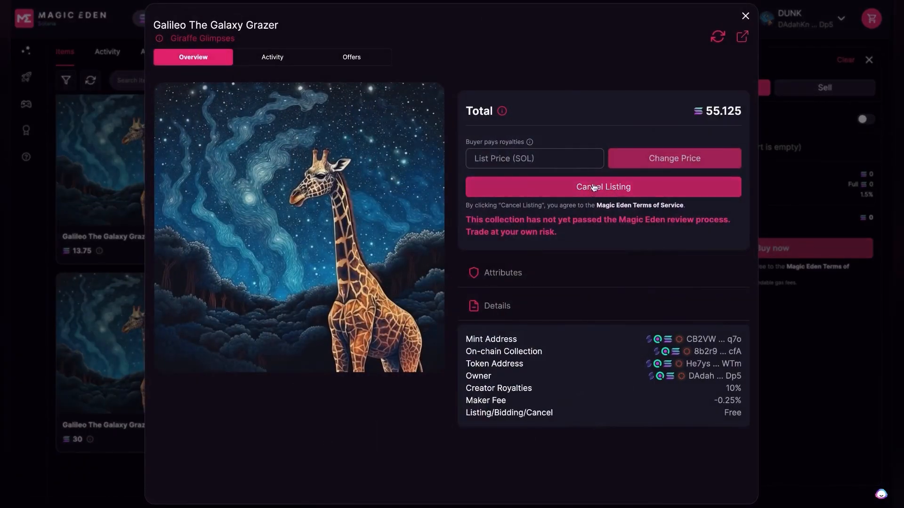
mouse_move(612, 192)
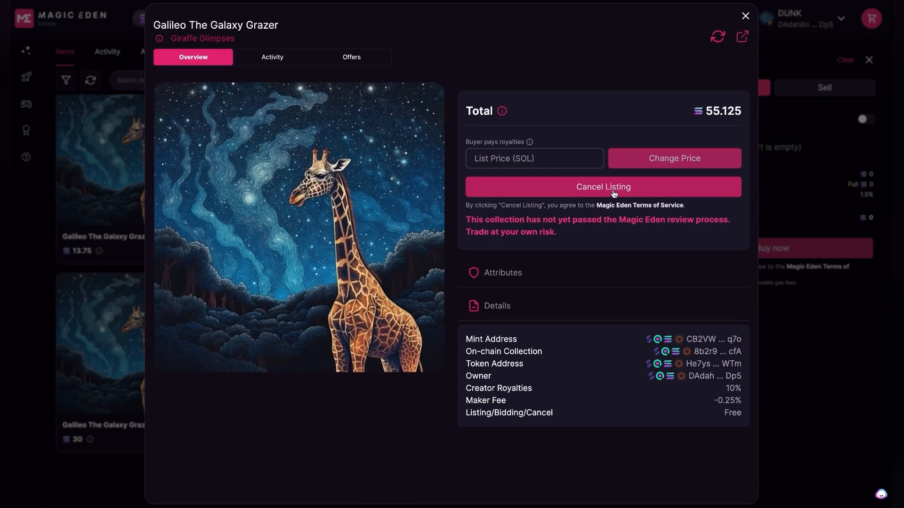